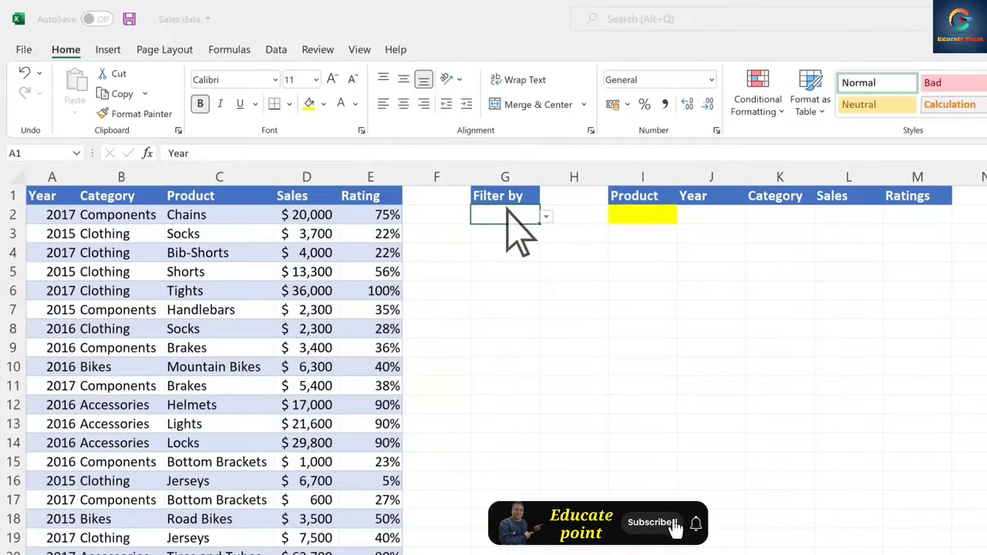
Choose Socks from the product dropdown in G2.
left_click(546, 216)
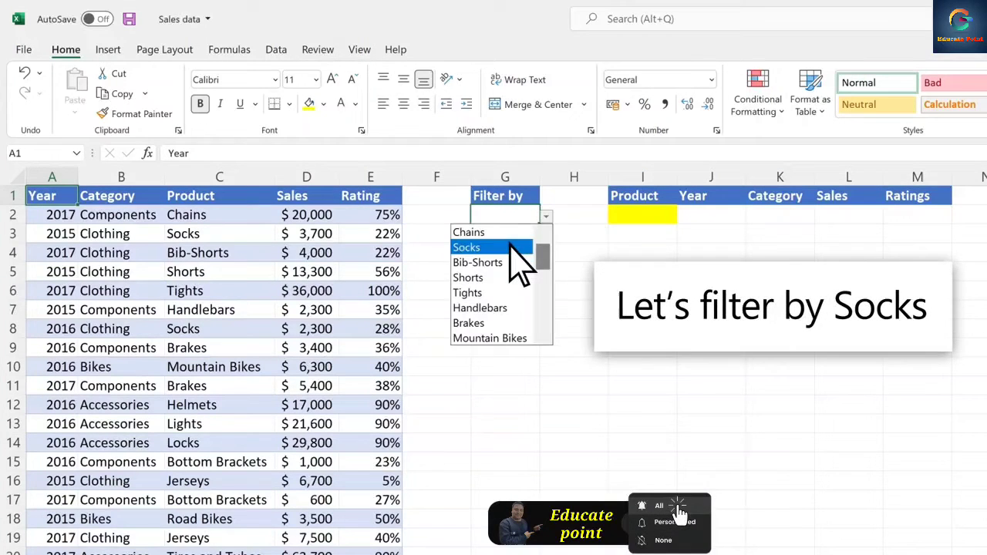
left_click(467, 246)
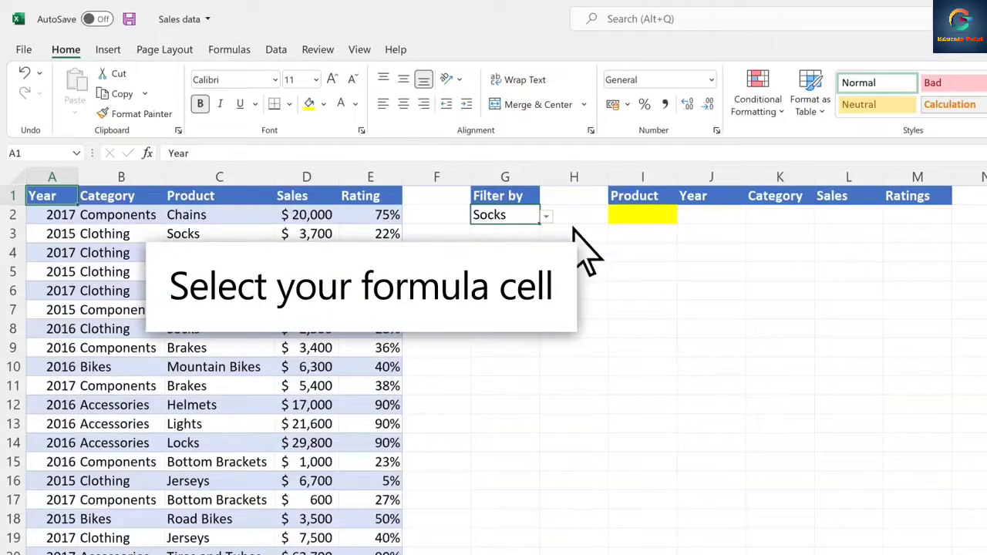
Begin a FILTER formula in I2 over A2:E76, including by Product column C2:C76.
left_click(642, 215)
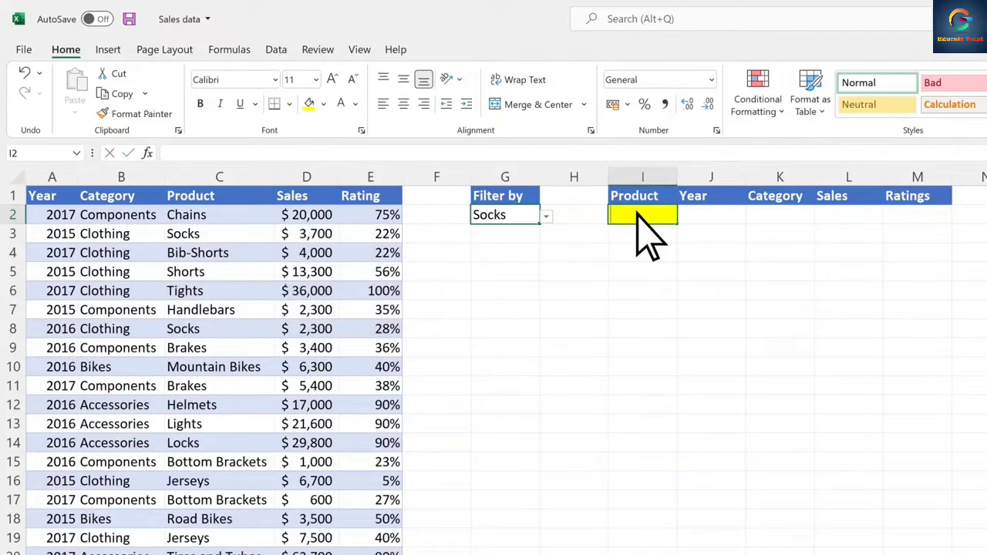
type("=FILTER(A2:E76,C2:C24")
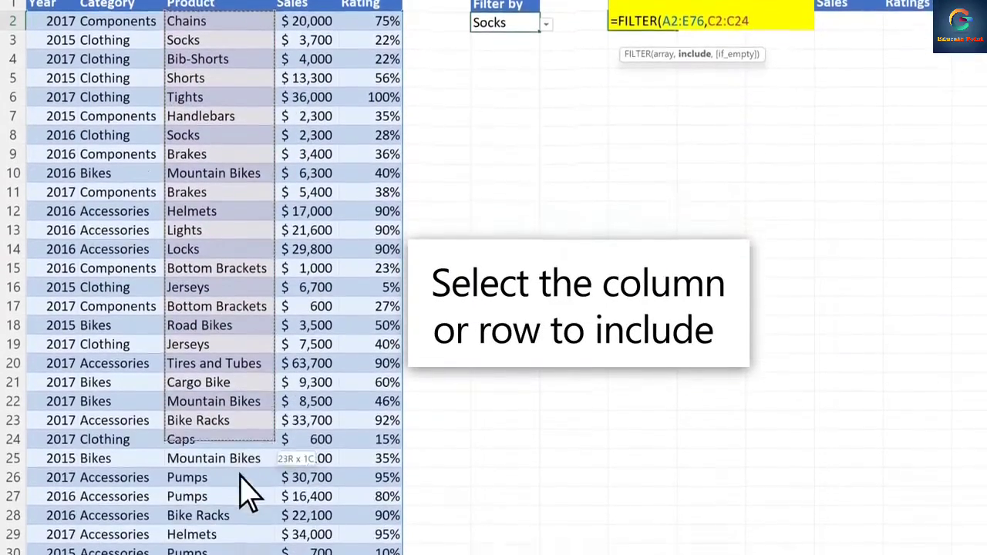
scroll("down", 3)
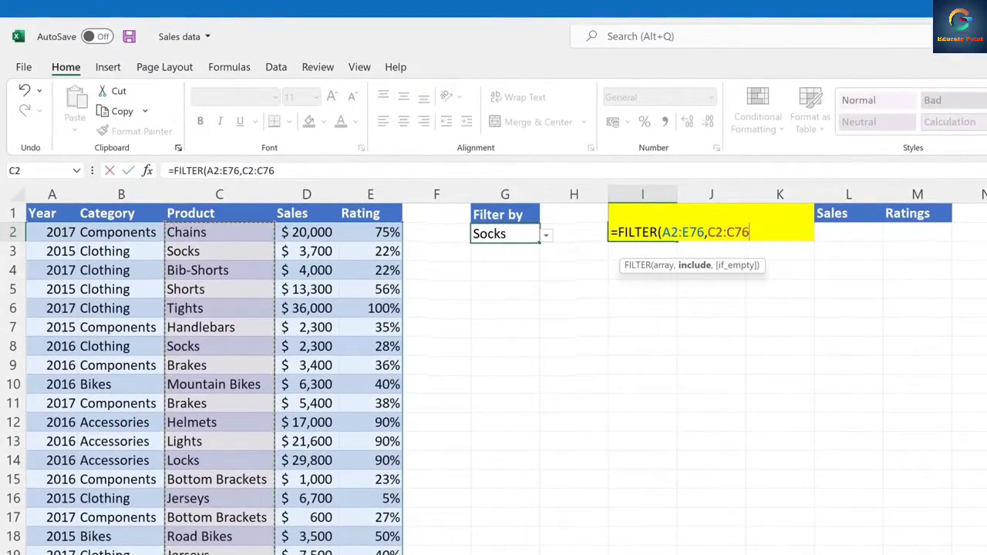
Complete the include condition as C2:C76=G2.
type("=")
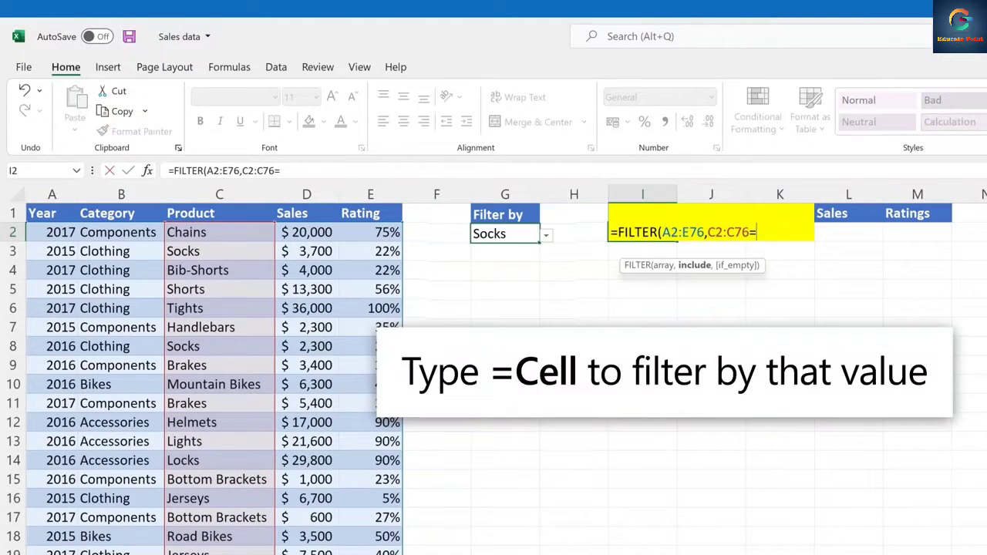
type("G2")
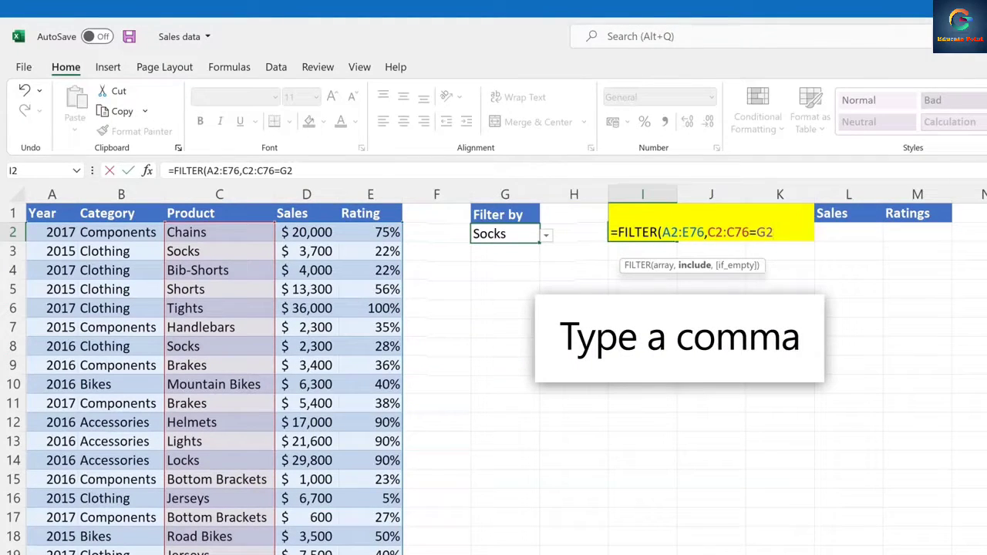
Add "" as the FILTER if_empty argument after the G2 condition.
type(",")
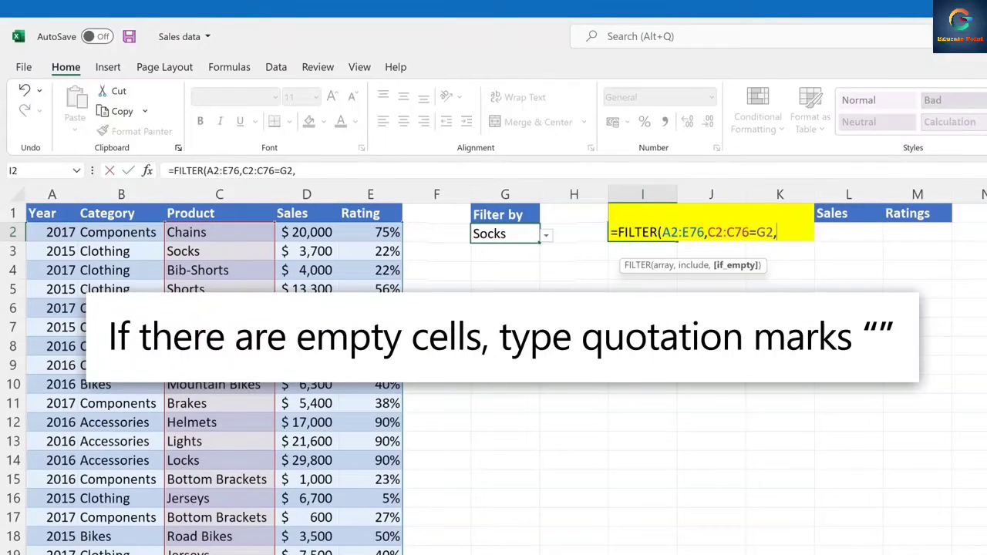
type("\"\"")
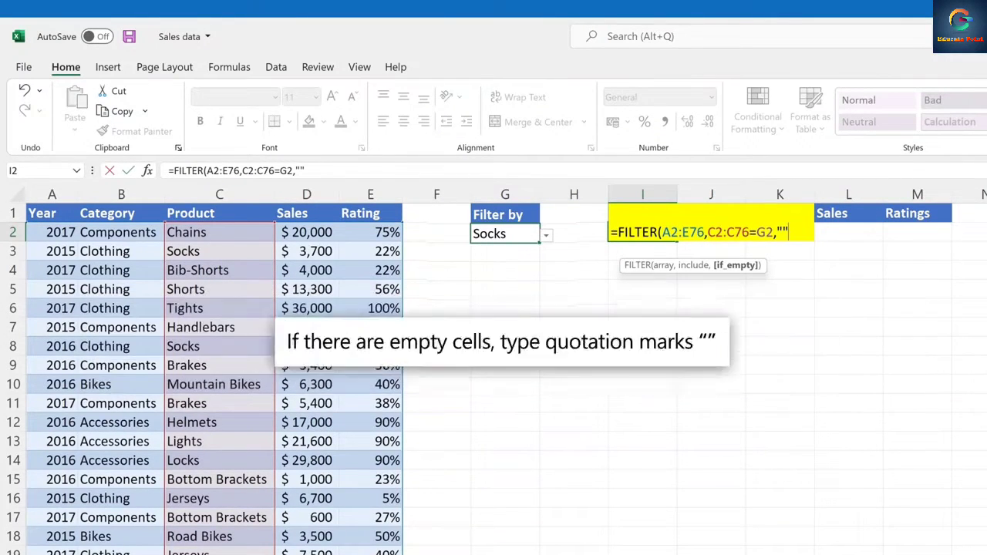